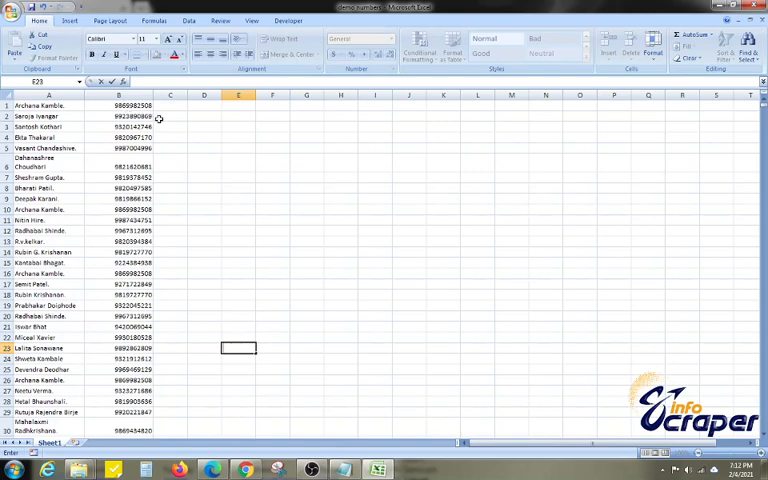
mouse_move(105, 189)
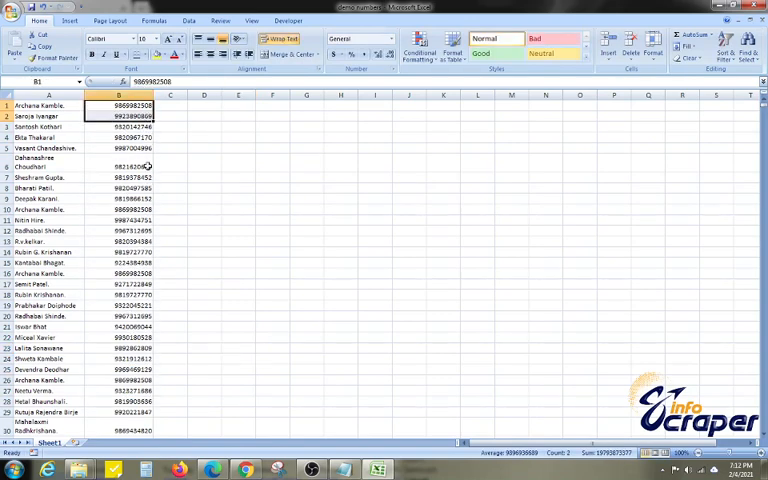
mouse_move(112, 120)
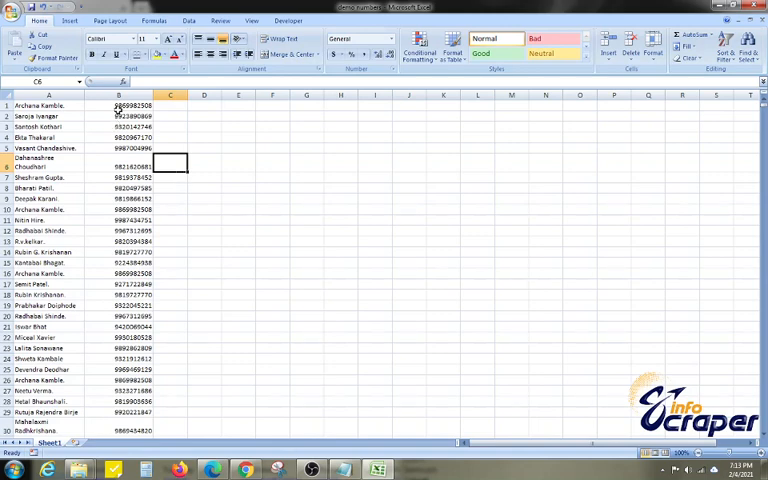
mouse_move(177, 133)
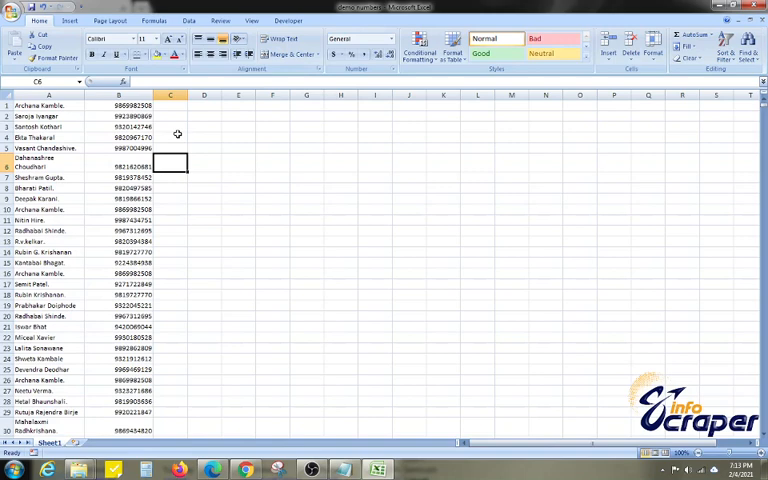
Begin a CONCATENATE formula in cell C1 with 91 as its first argument
left_click(170, 137)
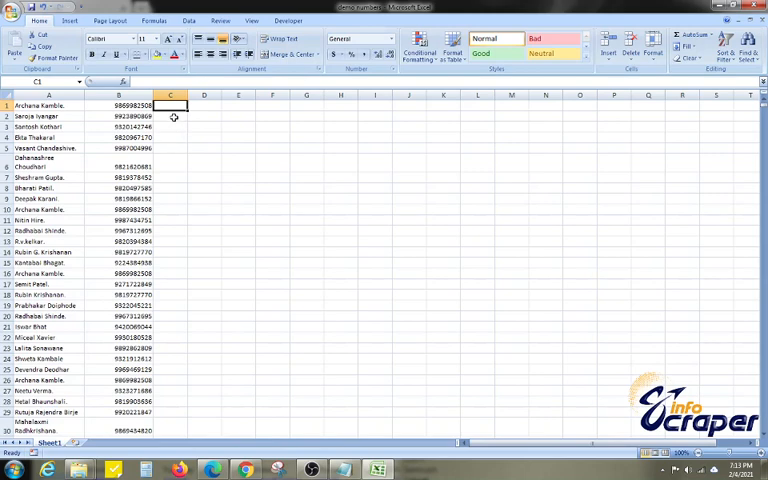
mouse_move(169, 139)
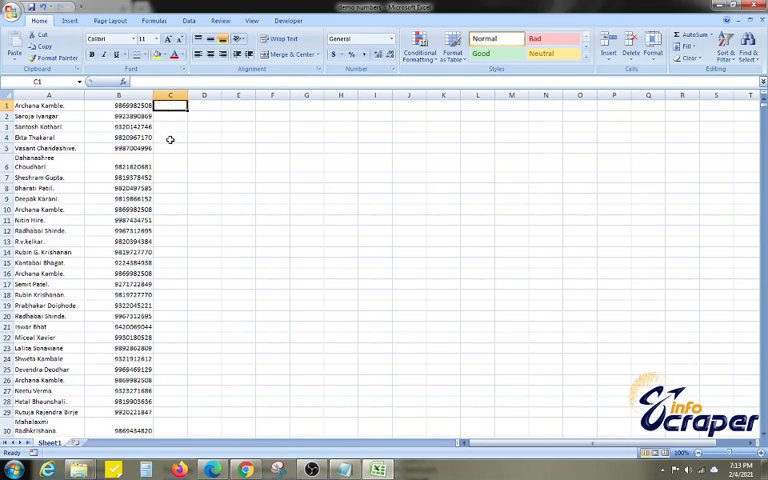
mouse_move(166, 156)
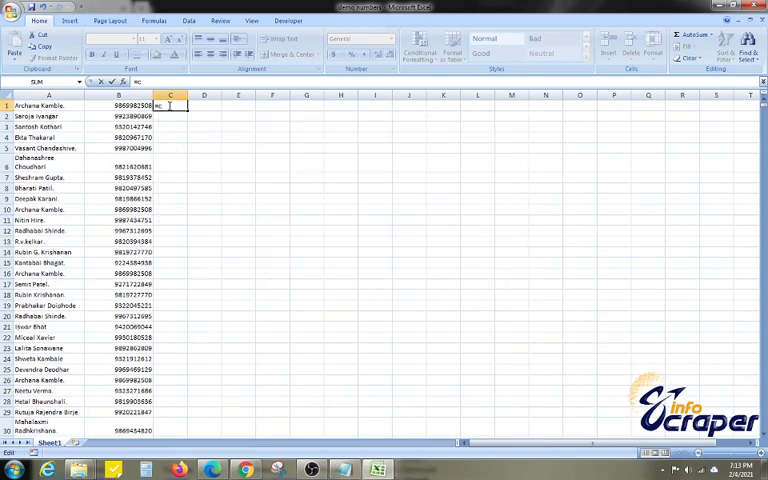
type("=con")
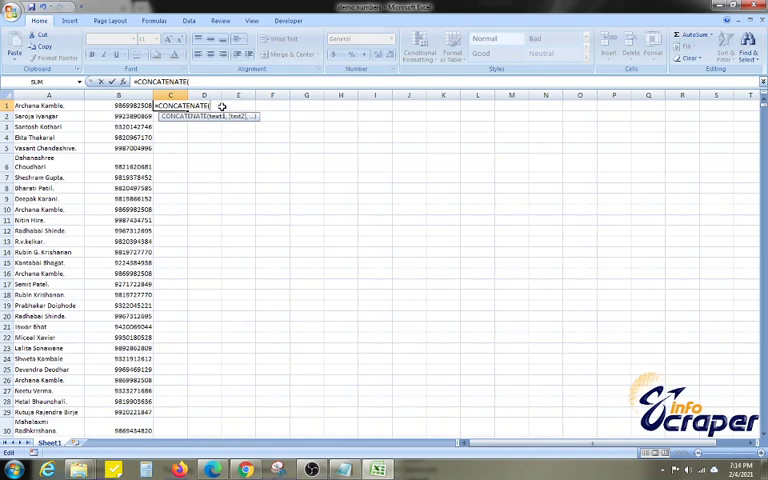
type("91")
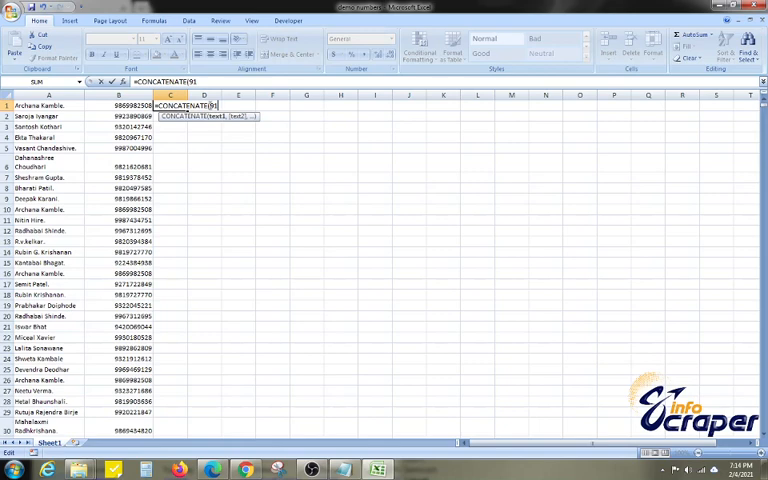
mouse_move(179, 146)
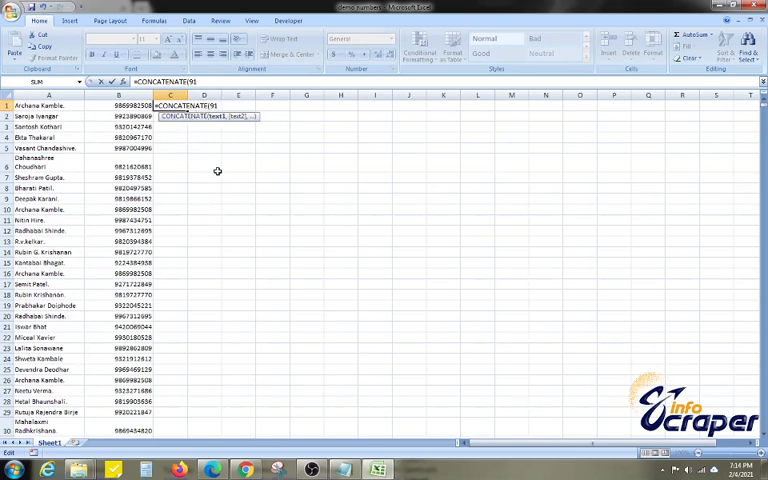
mouse_move(220, 164)
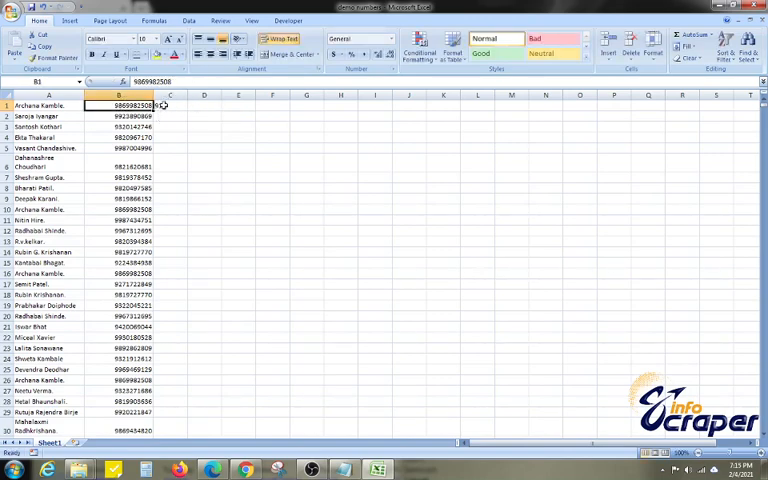
type("=CONCATENATE(91)")
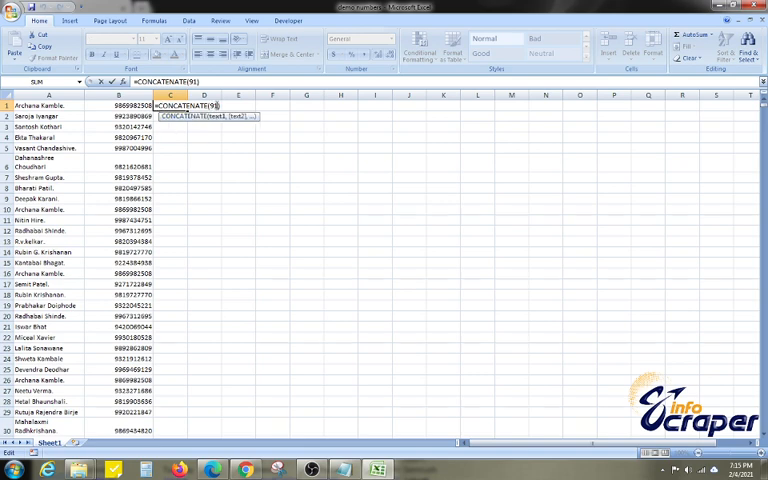
mouse_move(363, 196)
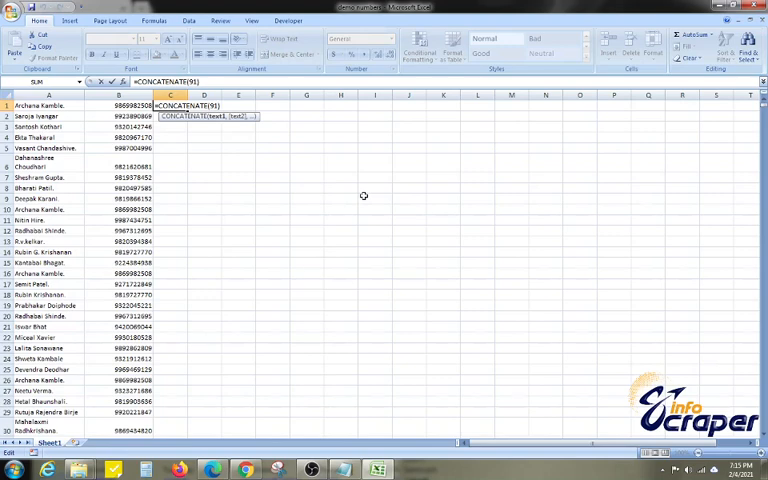
type(",")
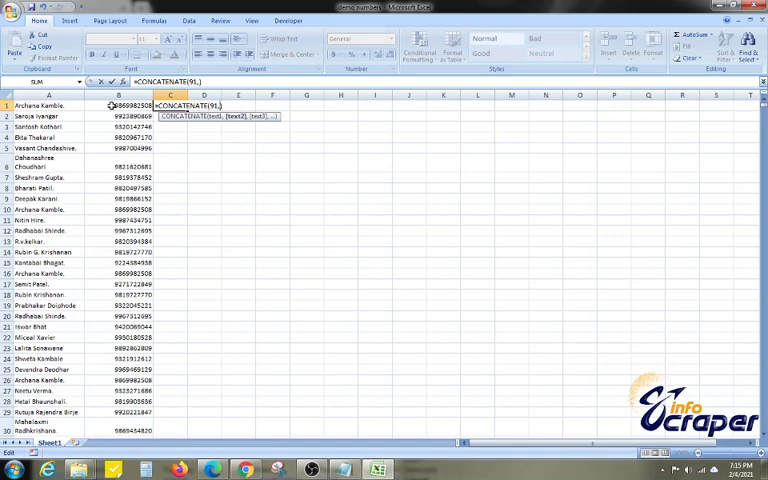
left_click(124, 104)
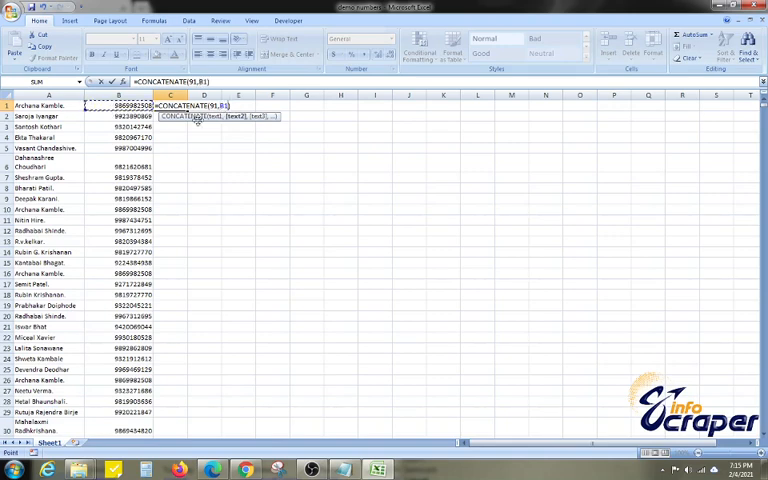
key("Enter")
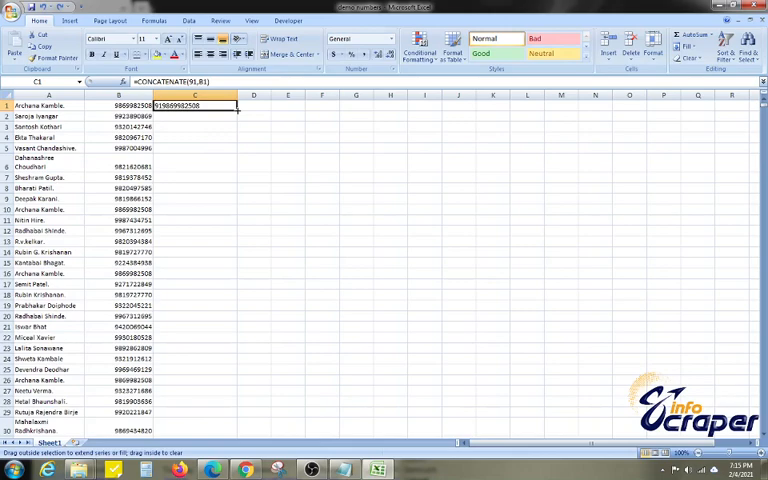
Fill the CONCATENATE formula down column C through row 264
left_click_drag(237, 110, 220, 330)
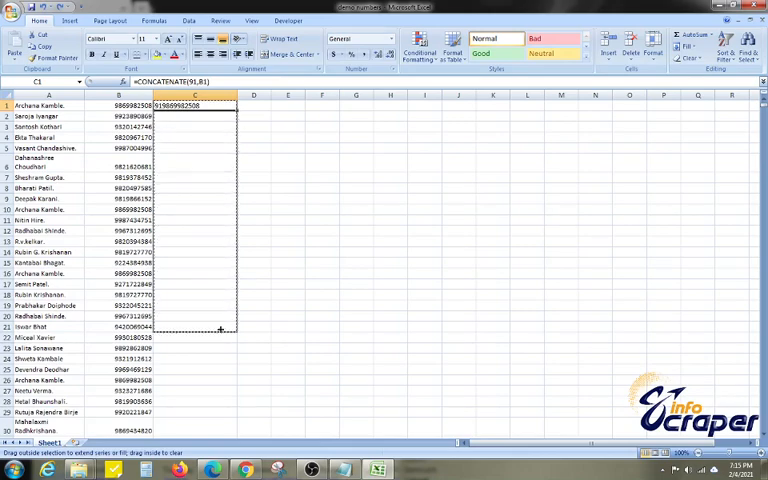
scroll("down", 3)
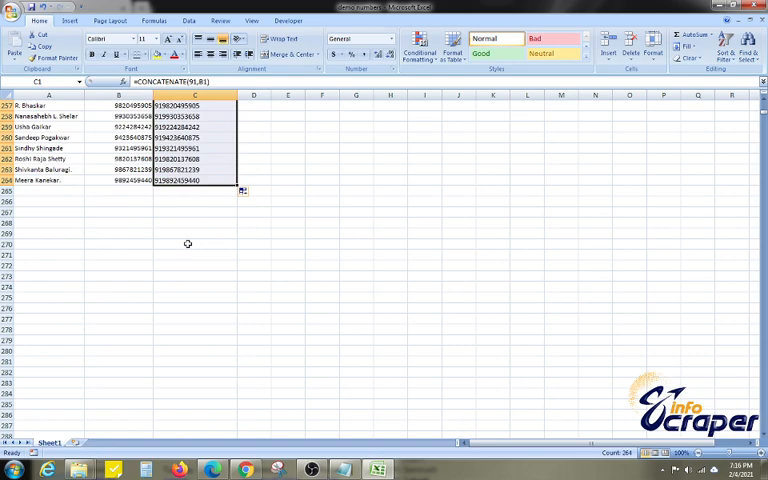
scroll("up", 3)
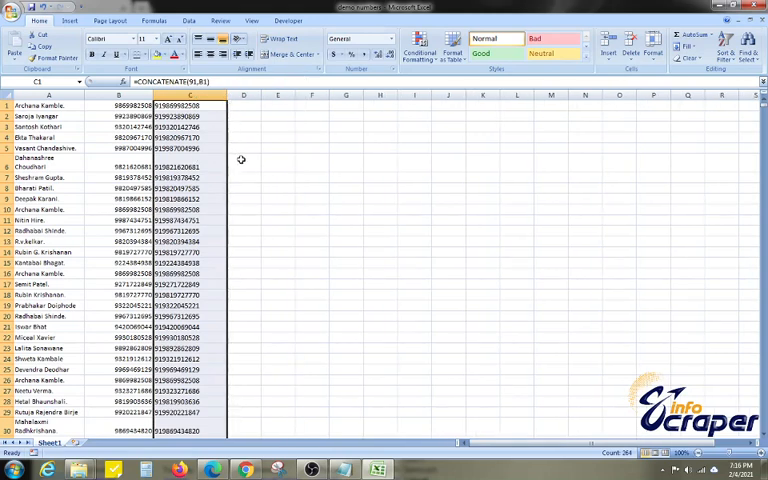
mouse_move(228, 193)
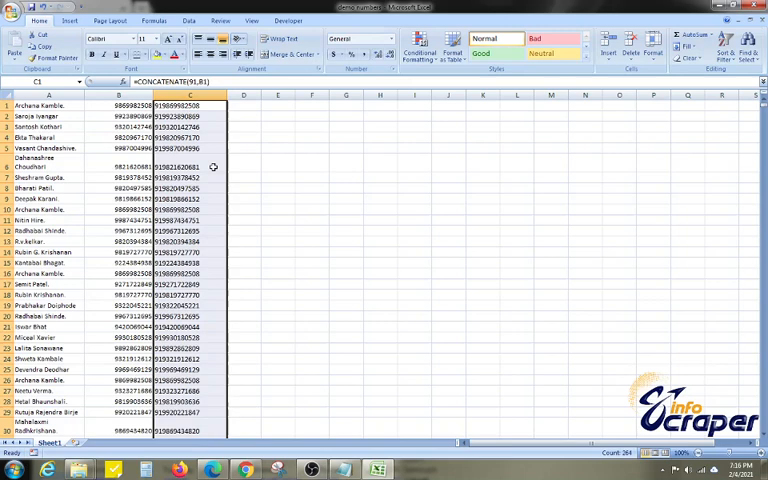
mouse_move(227, 157)
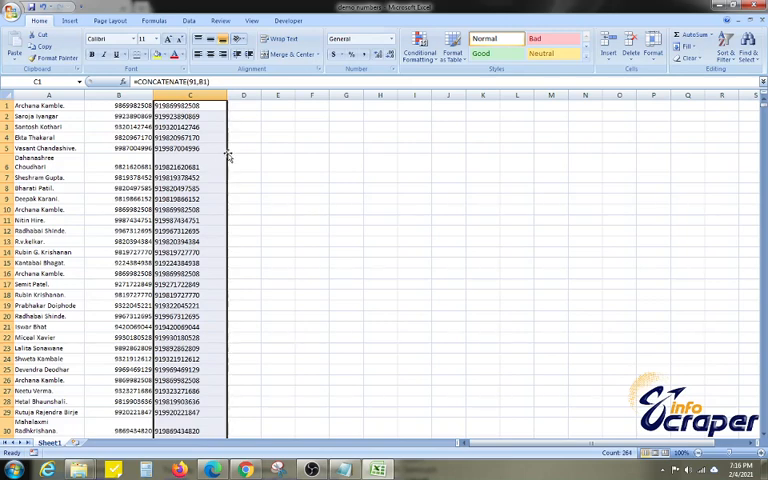
Verify C10 uses CONCATENATE(91,B10) and rows near 200 carry 91-prefixed numbers
left_click(254, 127)
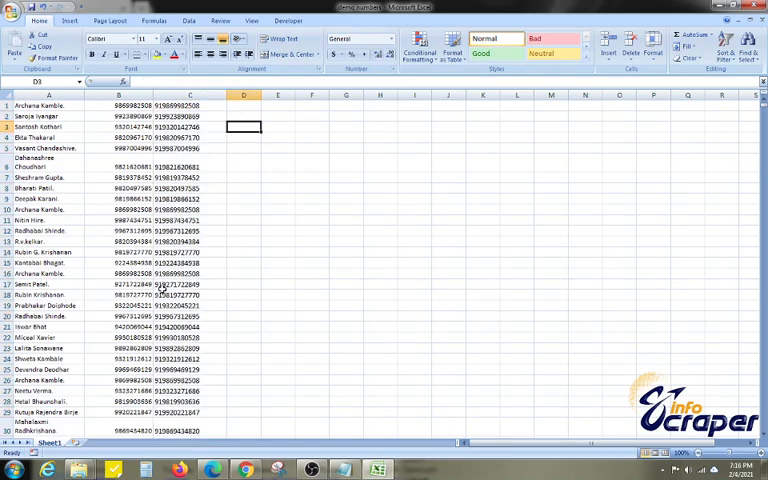
left_click(190, 209)
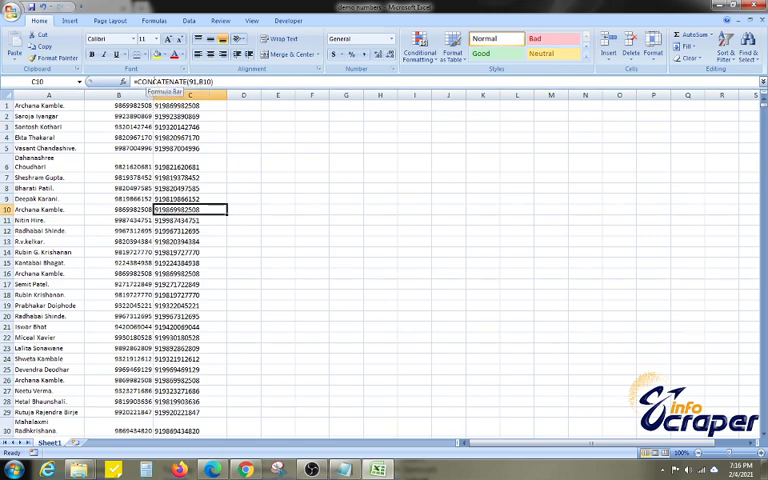
double_click(190, 209)
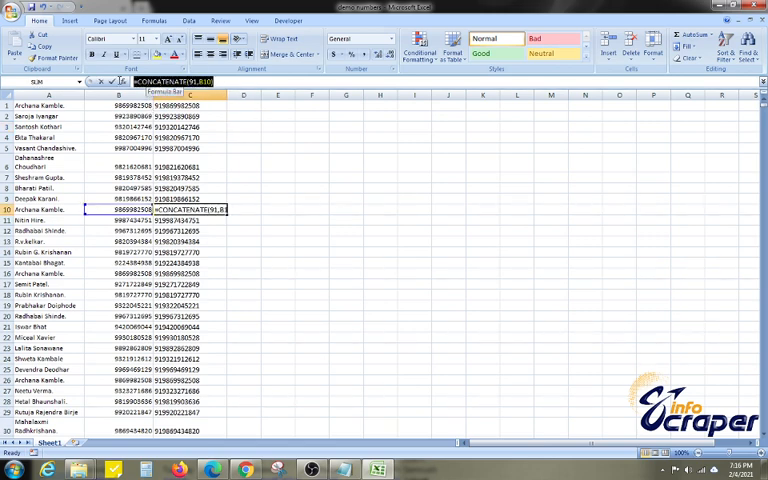
key("Return")
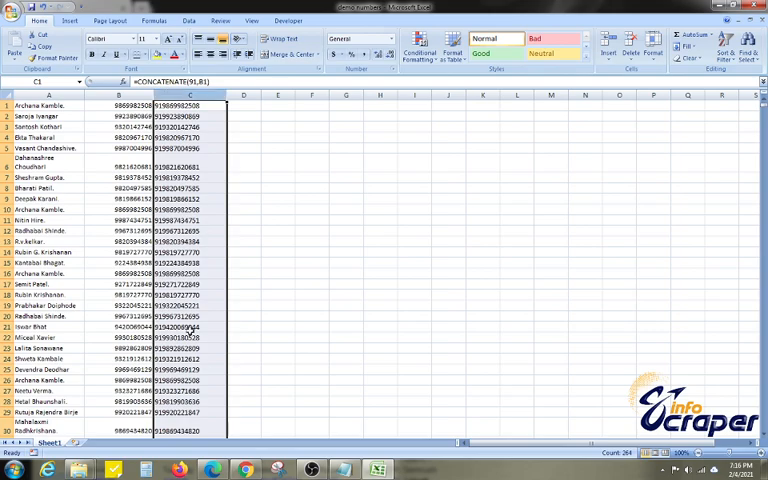
scroll("down", 3)
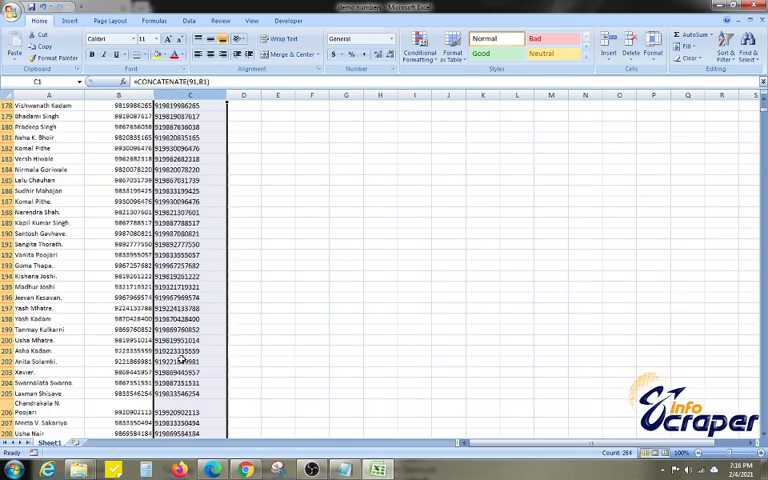
scroll("down", 3)
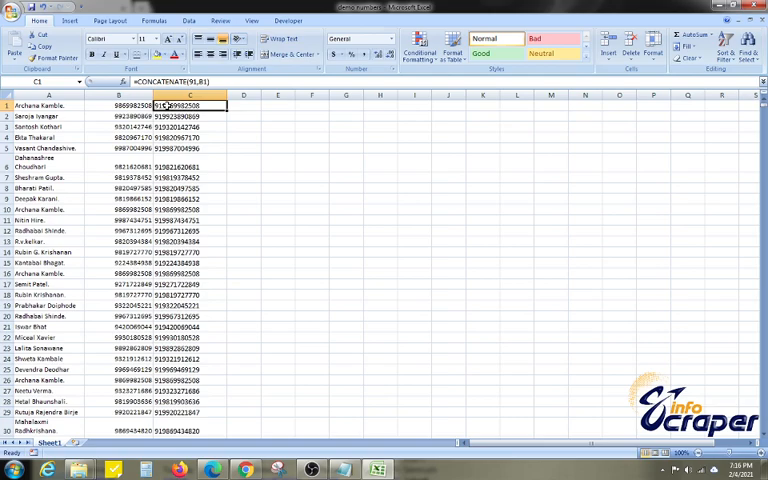
Copy the 91-prefixed numbers C1:C264 and pick F1 as the paste destination
left_click_drag(174, 105, 174, 380)
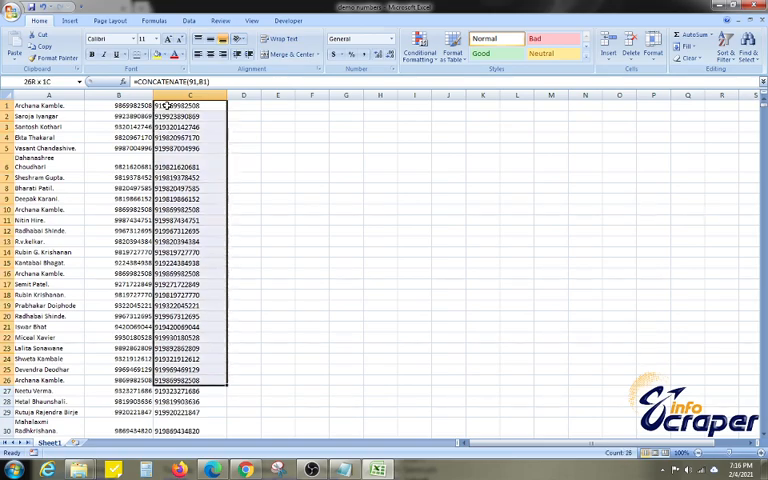
scroll("down", 3)
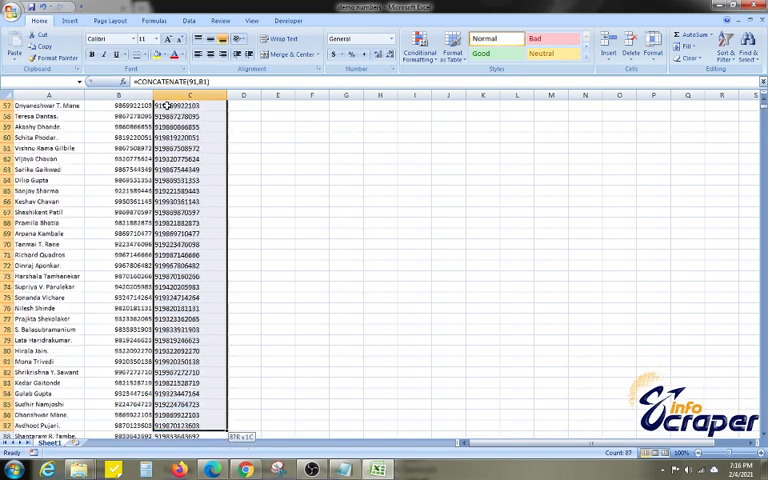
scroll("down", 3)
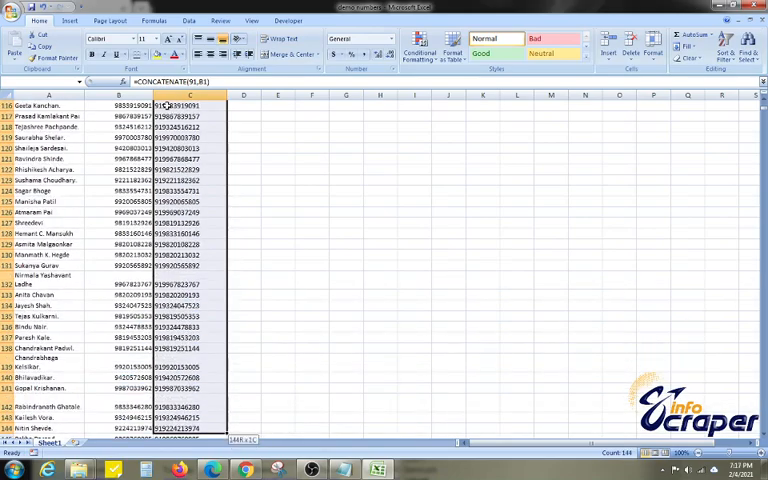
scroll("down", 3)
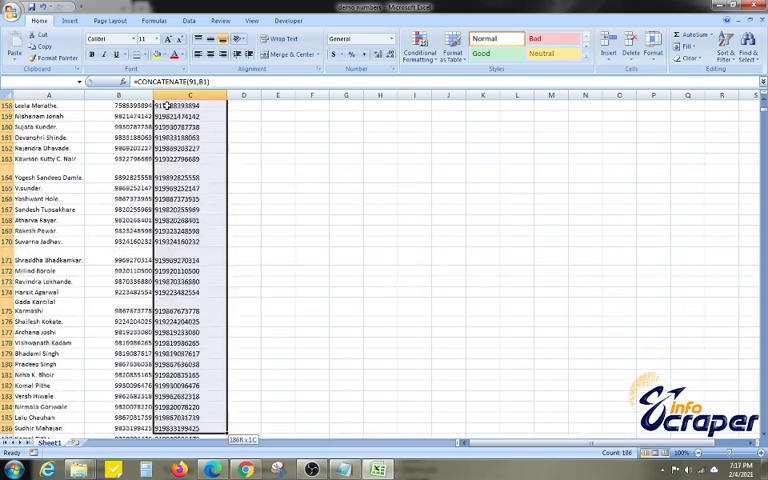
scroll("down", 3)
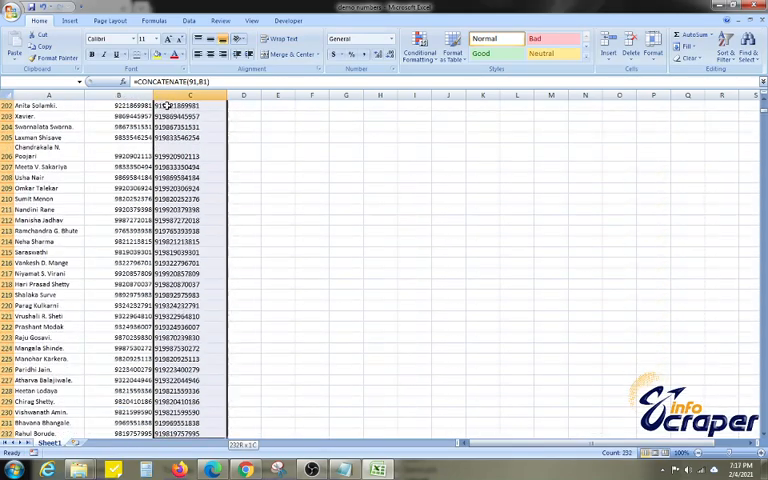
scroll("down", 3)
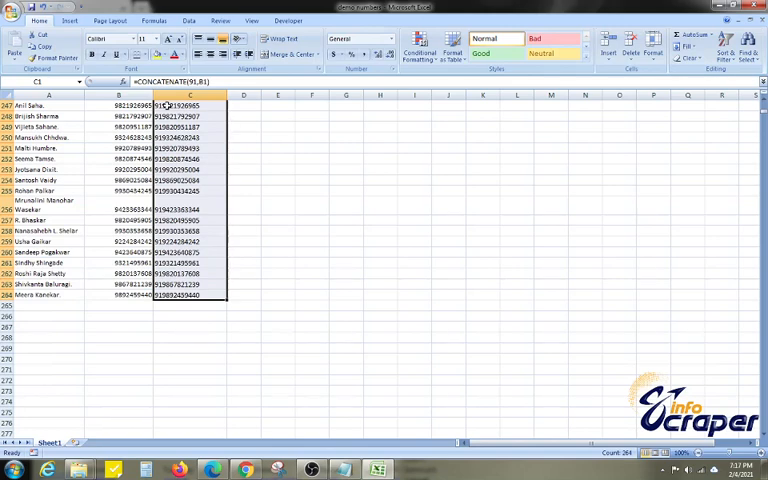
scroll("up", 3)
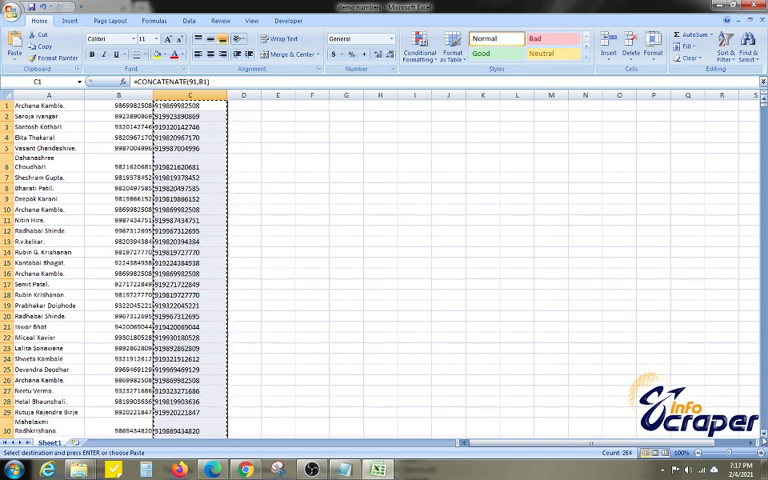
scroll("down", 3)
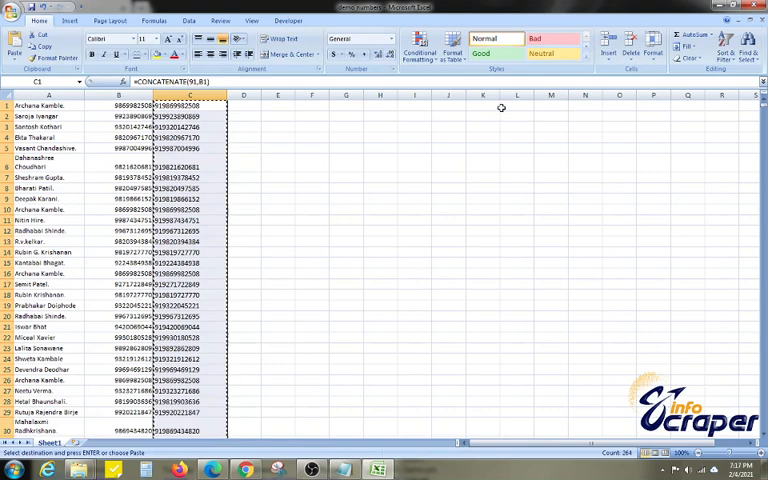
left_click(311, 104)
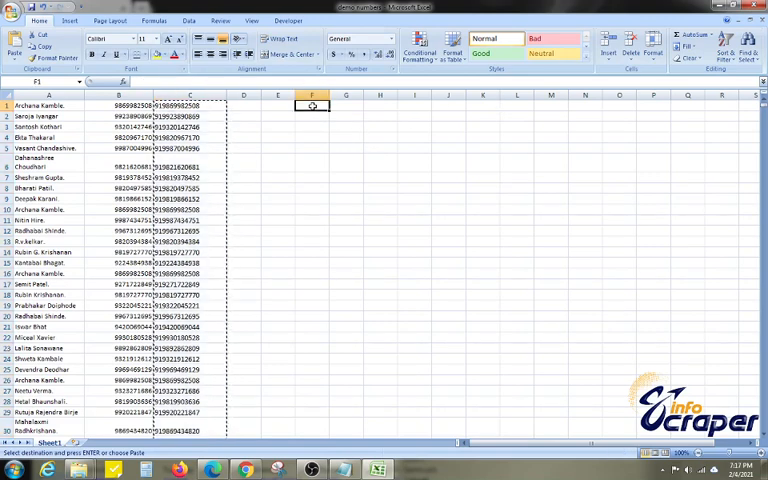
Paste Special the numbers into column F as values only
right_click(310, 104)
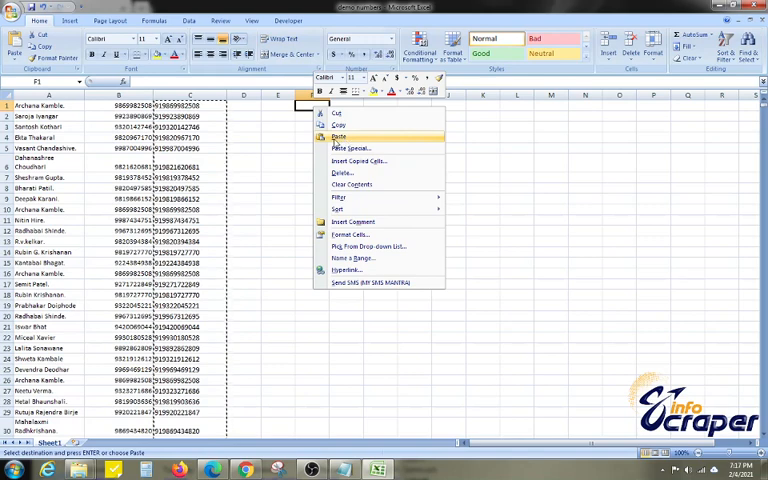
mouse_move(355, 148)
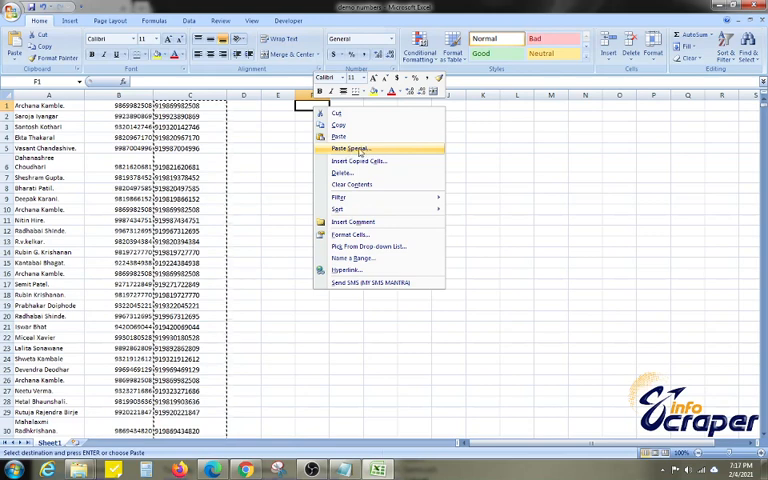
left_click(351, 148)
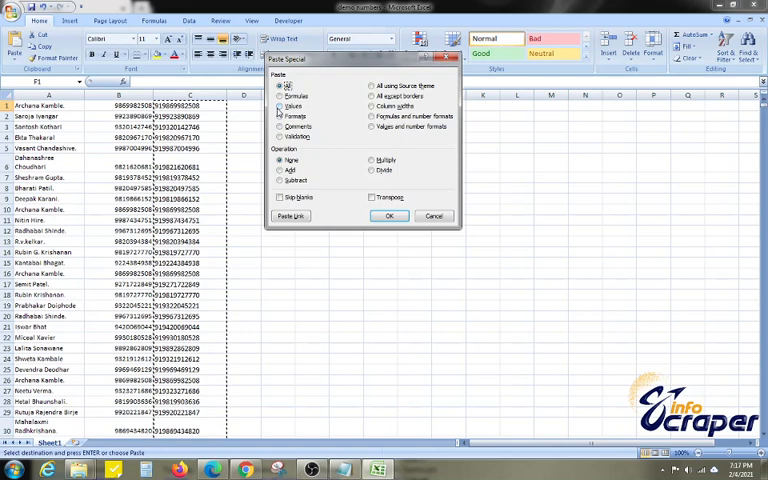
left_click(282, 105)
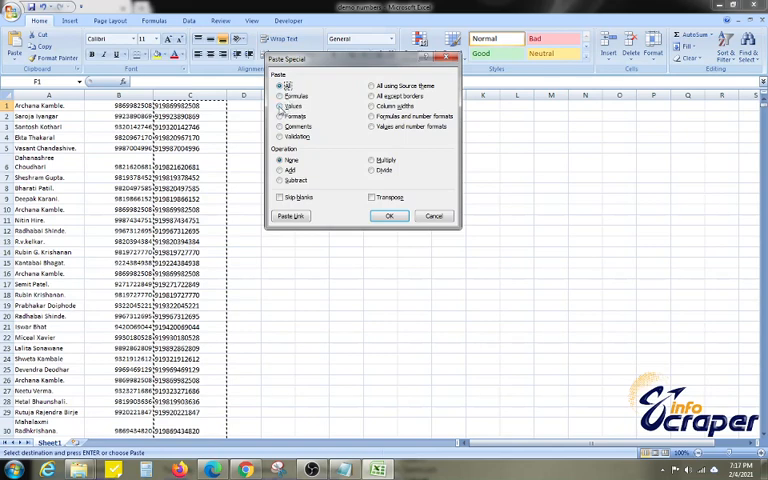
left_click(281, 104)
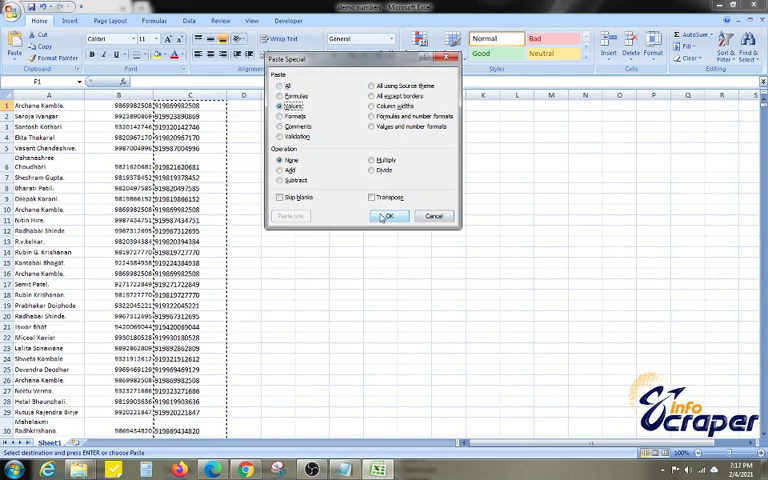
left_click(388, 216)
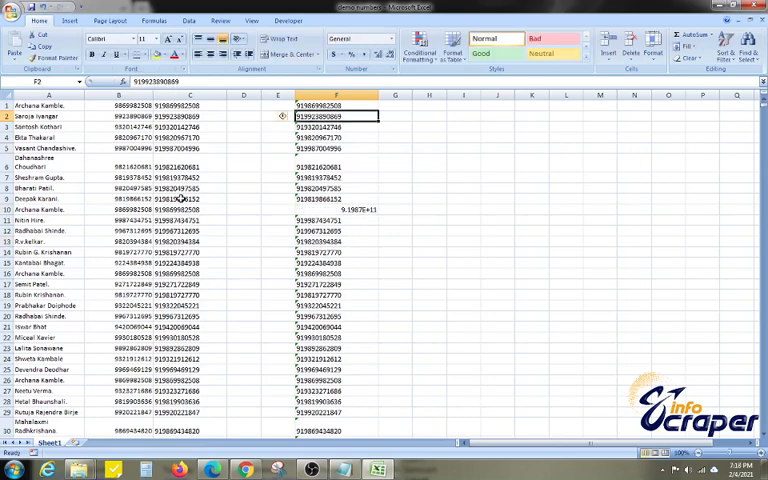
left_click(190, 358)
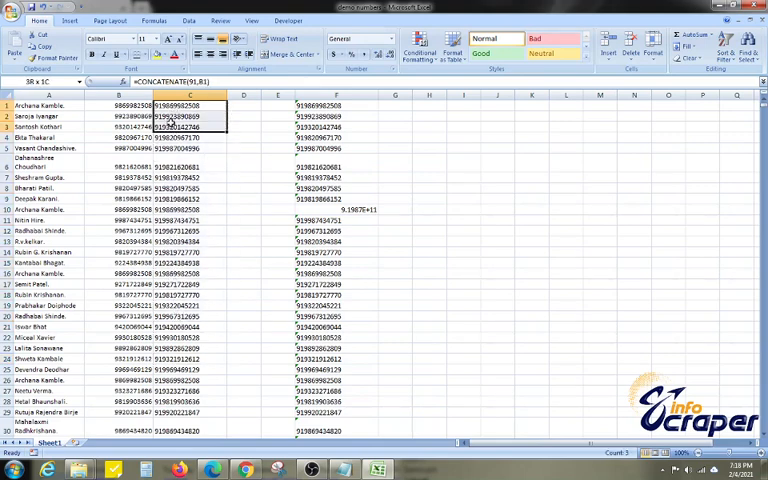
left_click(258, 209)
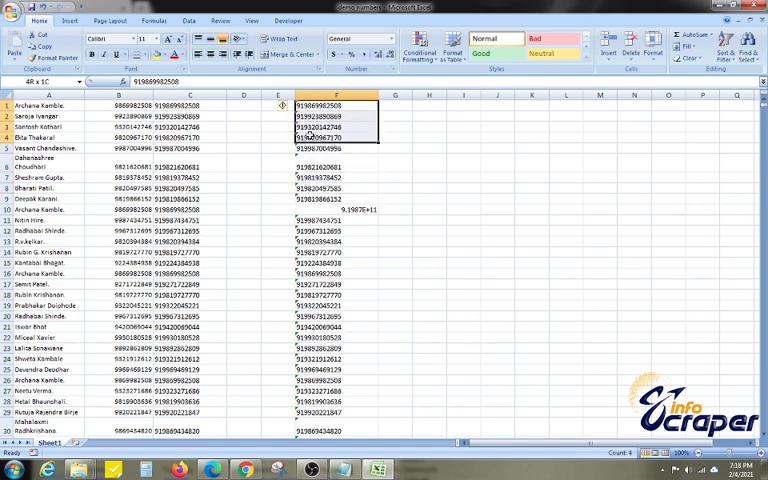
left_click(345, 209)
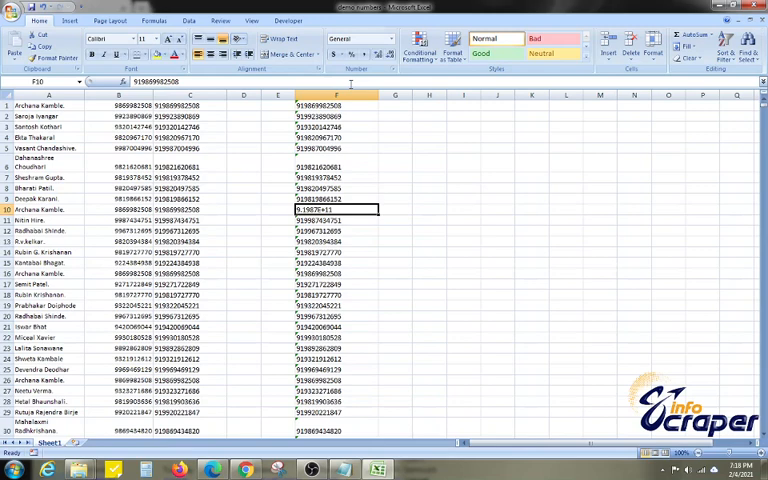
mouse_move(270, 46)
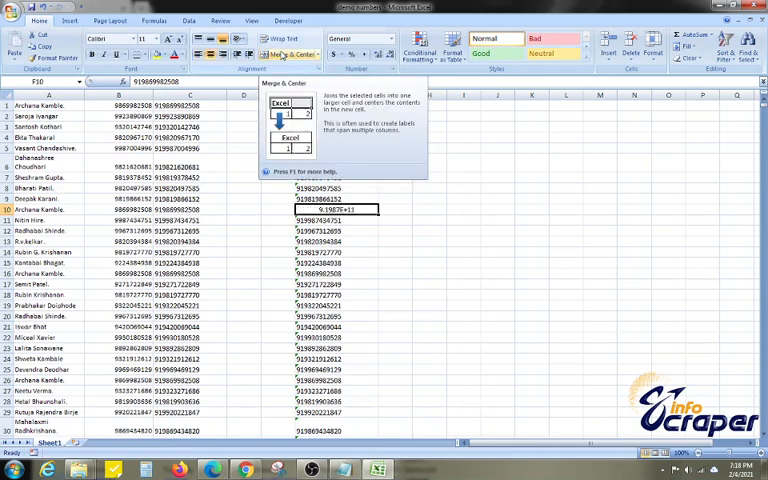
left_click(243, 220)
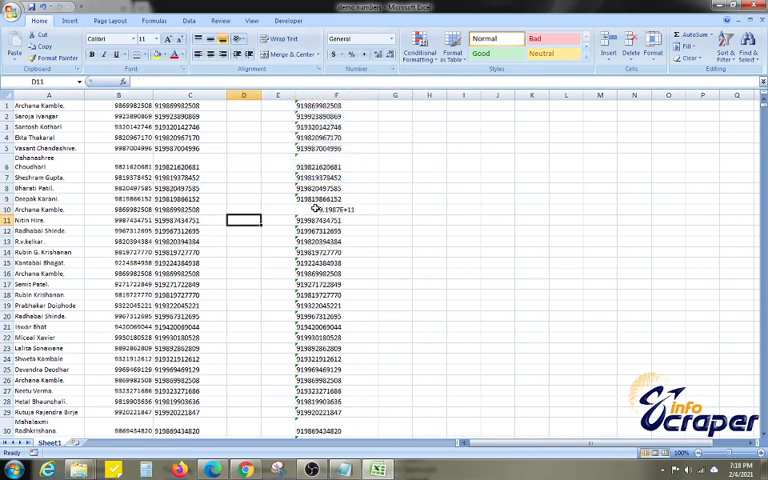
right_click(318, 210)
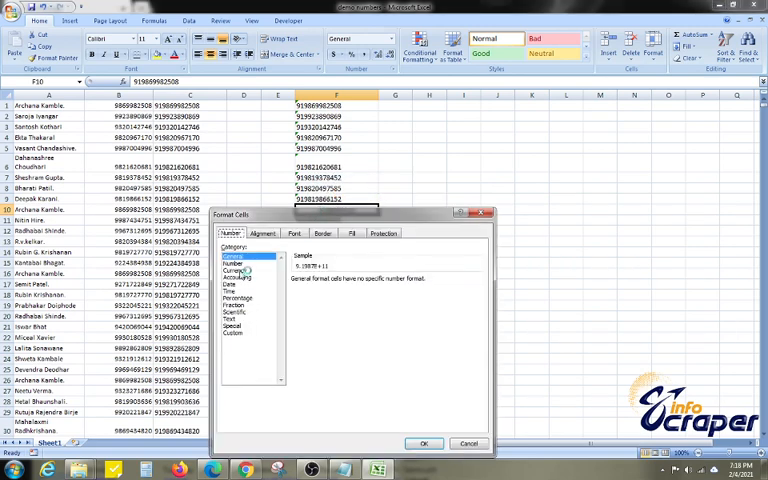
left_click(422, 443)
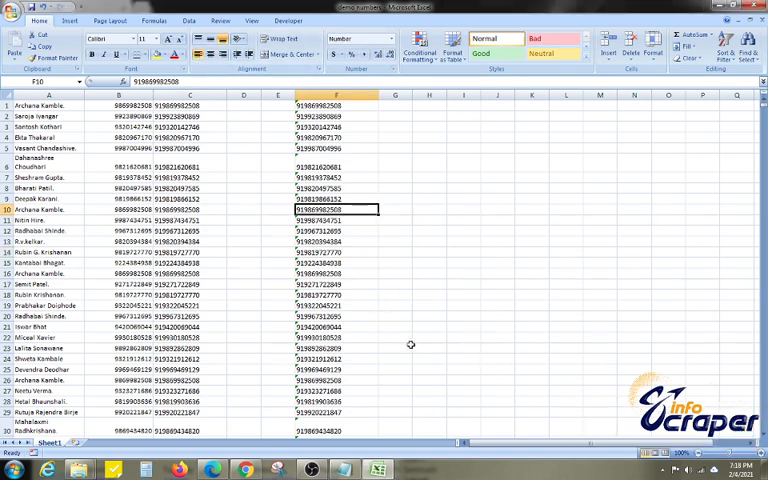
Copy column F's 91-prefixed values into column A of a new workbook Book1
left_click_drag(336, 105, 336, 148)
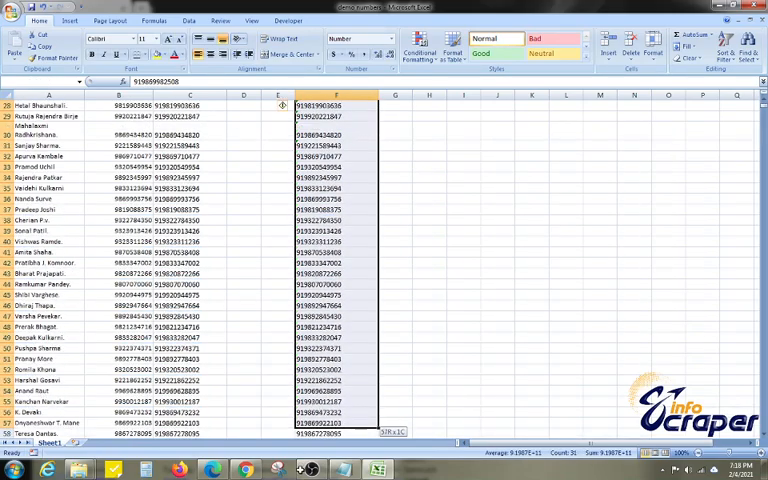
scroll("down", 3)
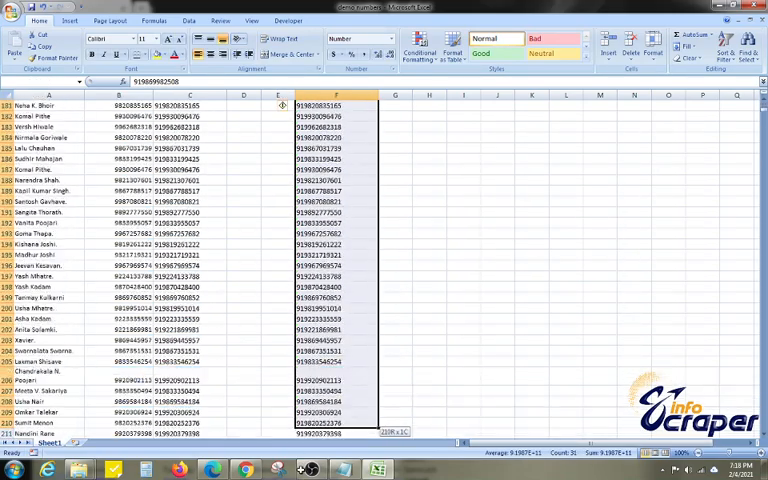
scroll("down", 3)
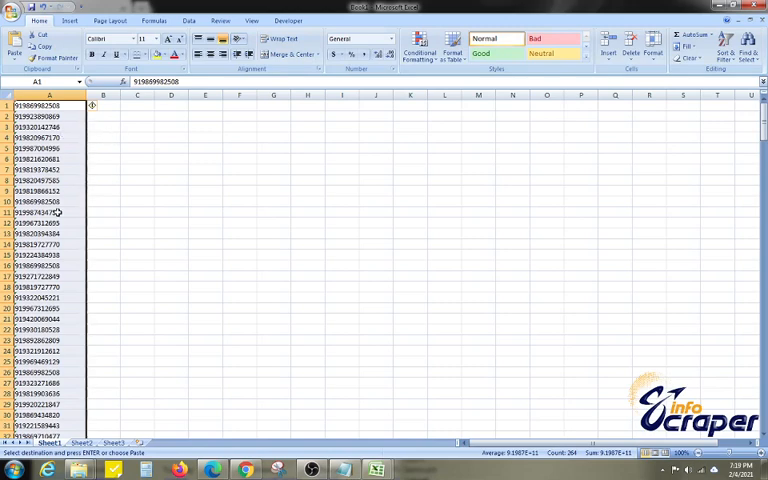
mouse_move(196, 184)
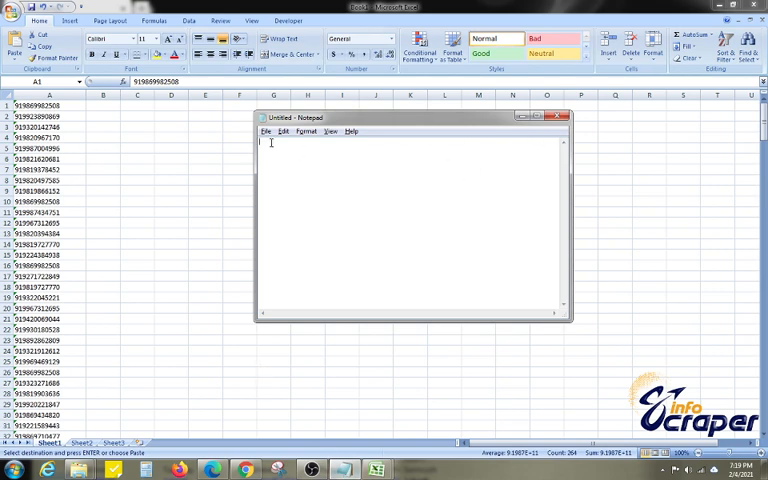
Paste the copied numbers into a blank Notepad document
right_click(271, 143)
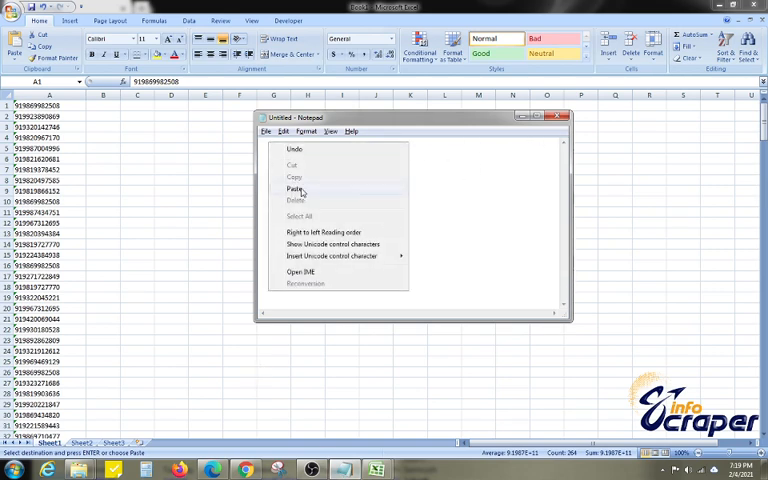
left_click(294, 189)
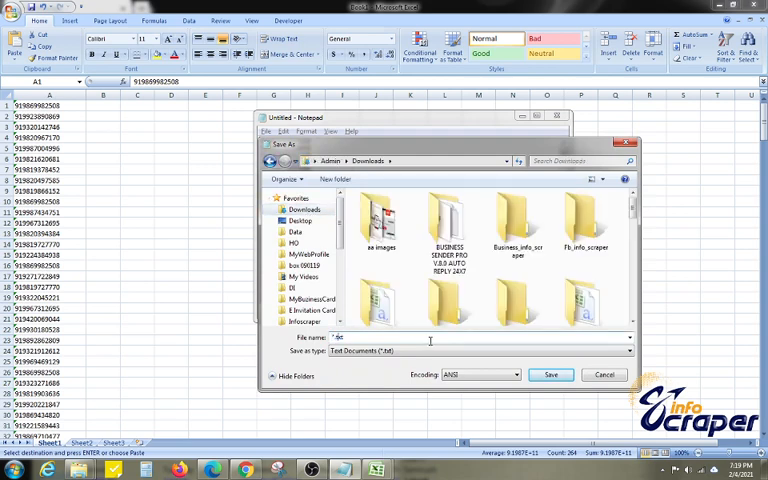
Save the note as demo numbers.txt in Downloads and close Notepad
type("demo.txt")
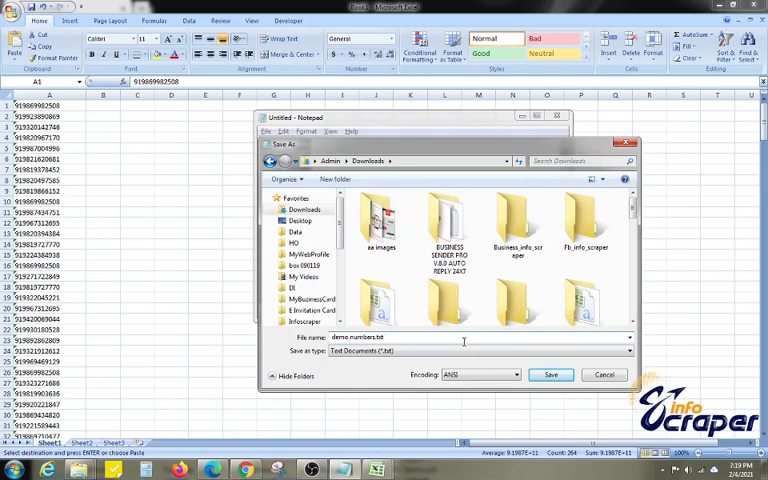
left_click(551, 374)
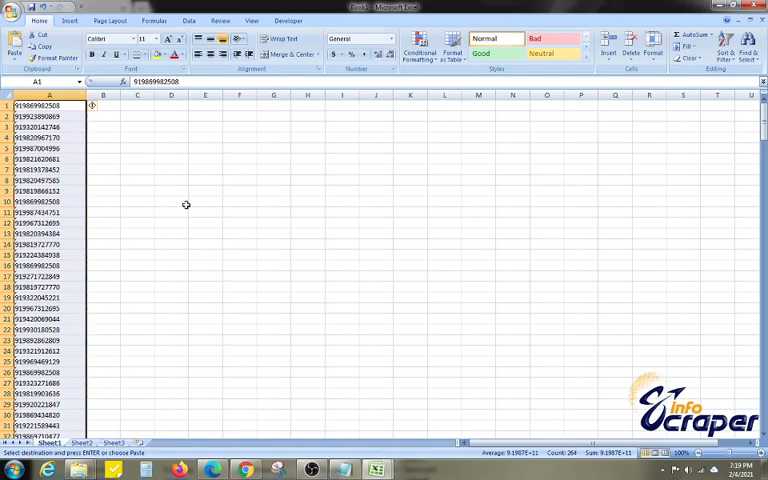
mouse_move(270, 218)
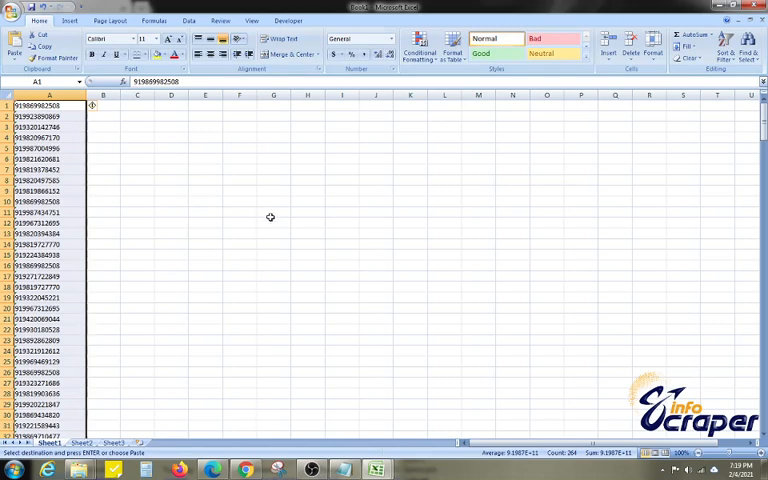
mouse_move(384, 233)
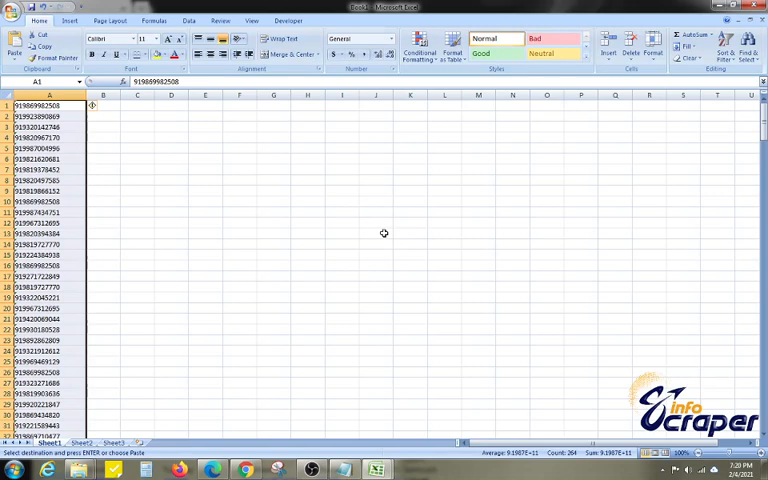
mouse_move(335, 253)
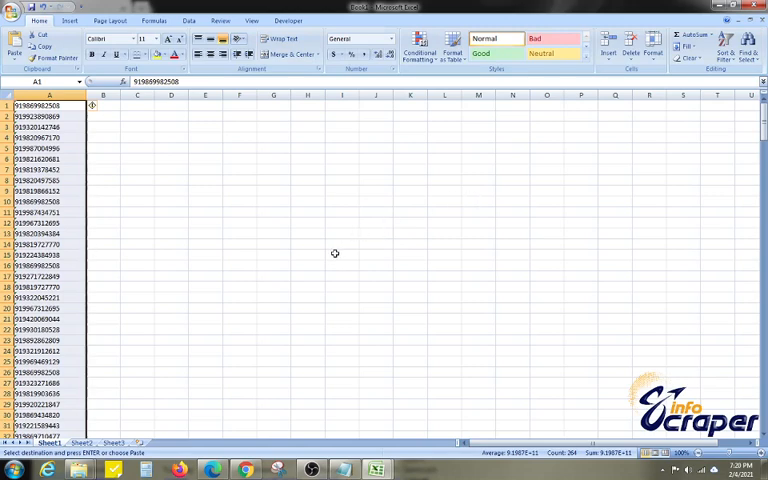
scroll("down", 3)
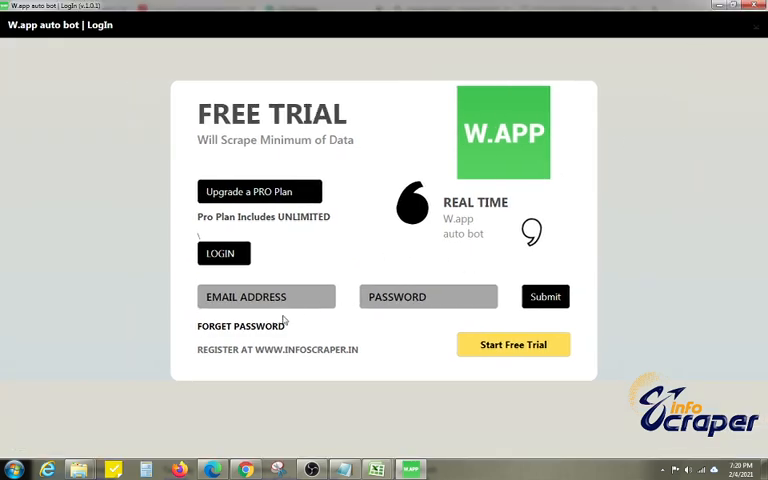
Log in to W.app auto bot with the 'digitalinf' account email and submit to reach the dashboard
left_click(265, 296)
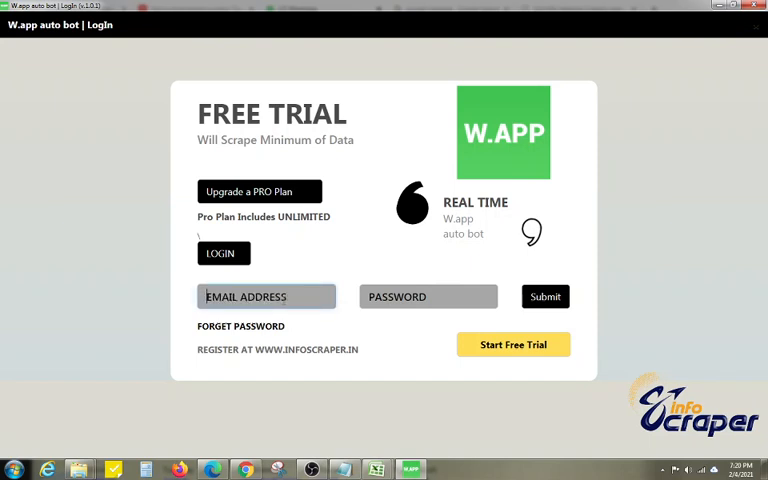
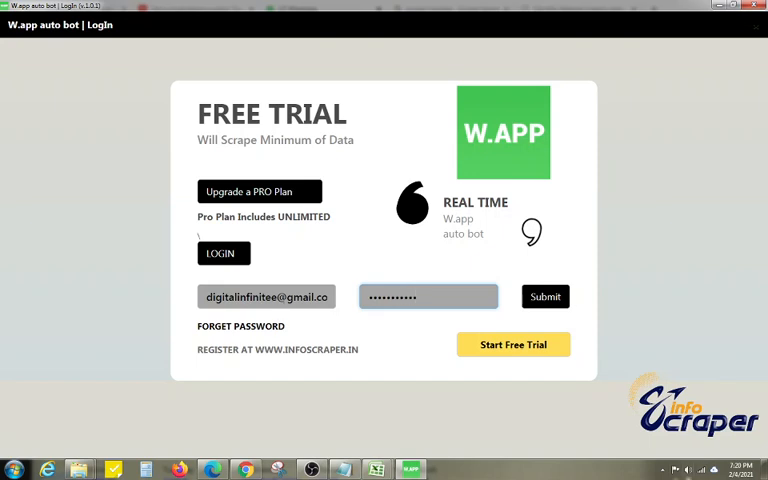
left_click(544, 296)
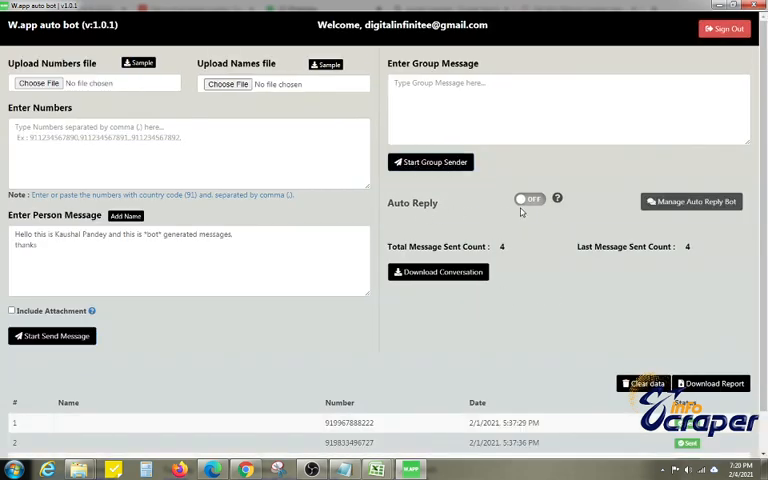
Enable Auto Reply to review the reply-bot rules, switch it back off, and sign out
left_click(530, 198)
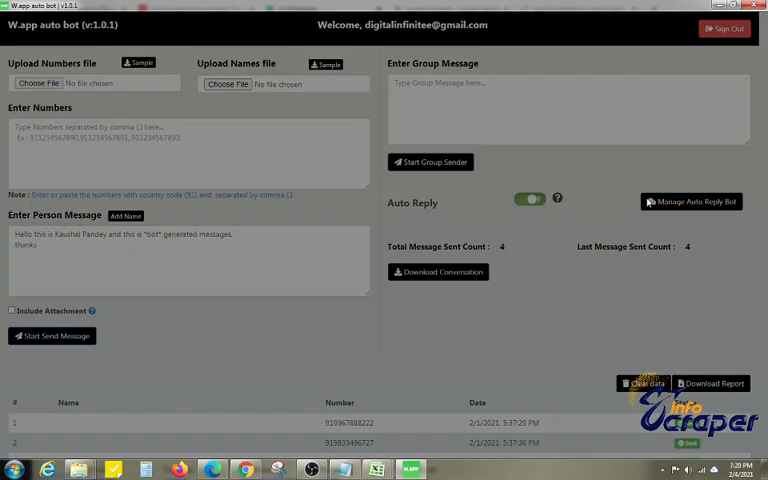
left_click(691, 201)
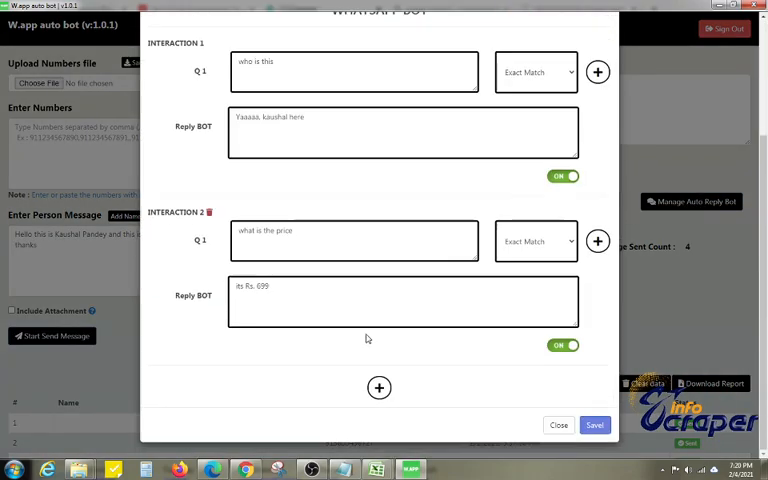
mouse_move(565, 374)
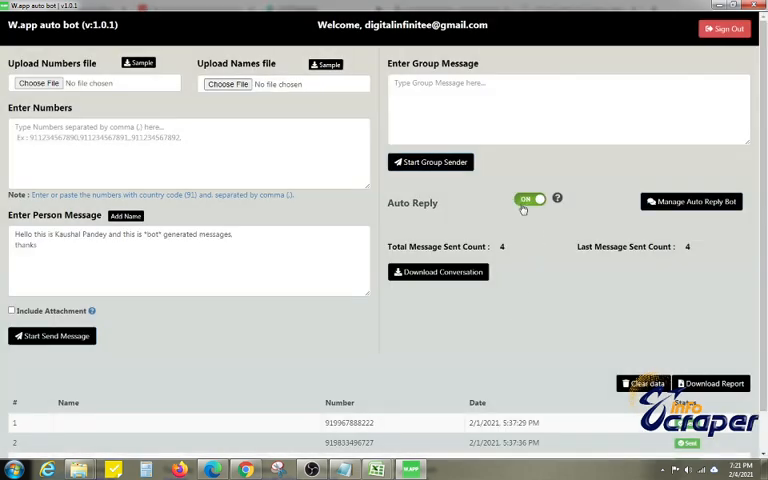
left_click(529, 198)
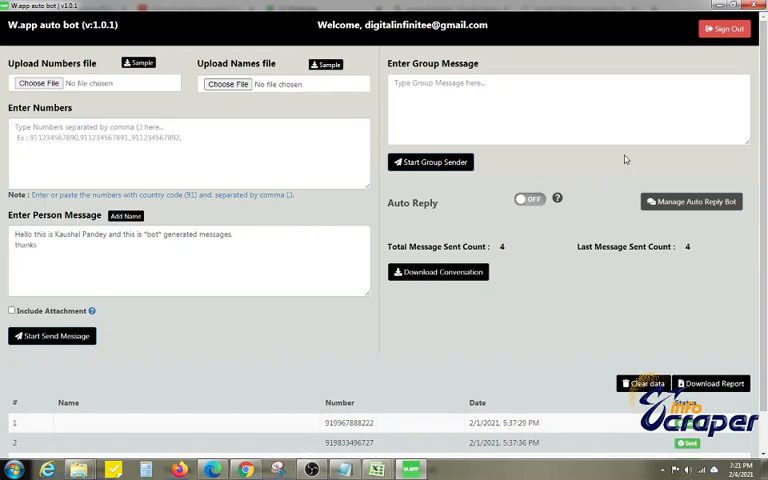
left_click(730, 27)
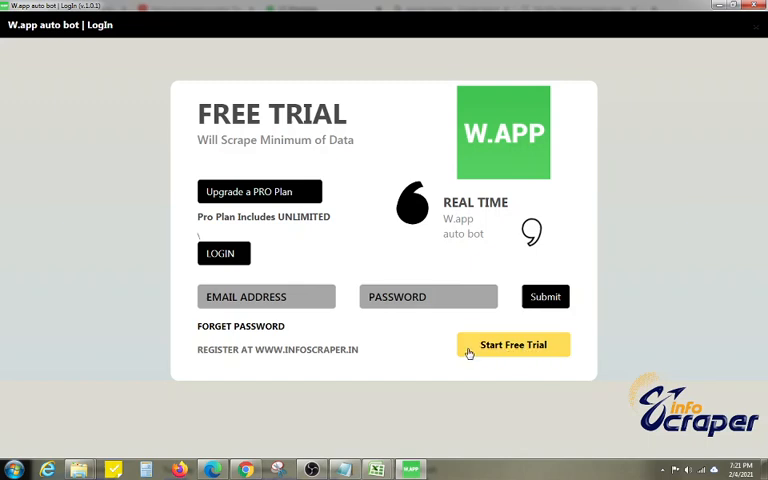
mouse_move(439, 349)
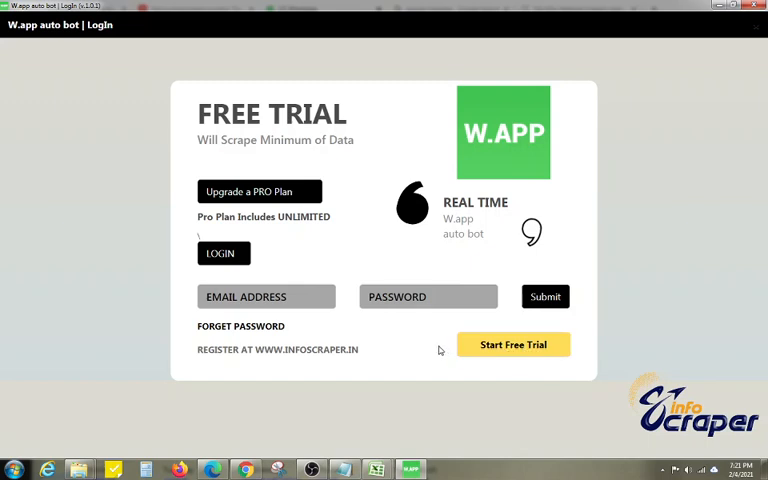